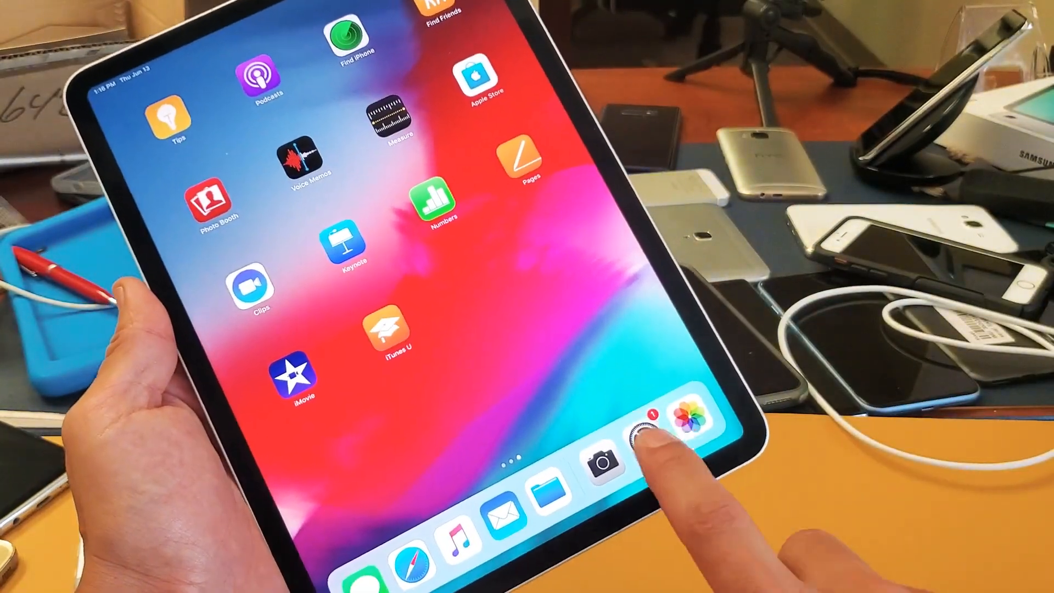
Launch Settings from the Dock and scroll the sidebar toward Face ID & Passcode.
{"action": "left_click", "coordinate": [646, 424]}
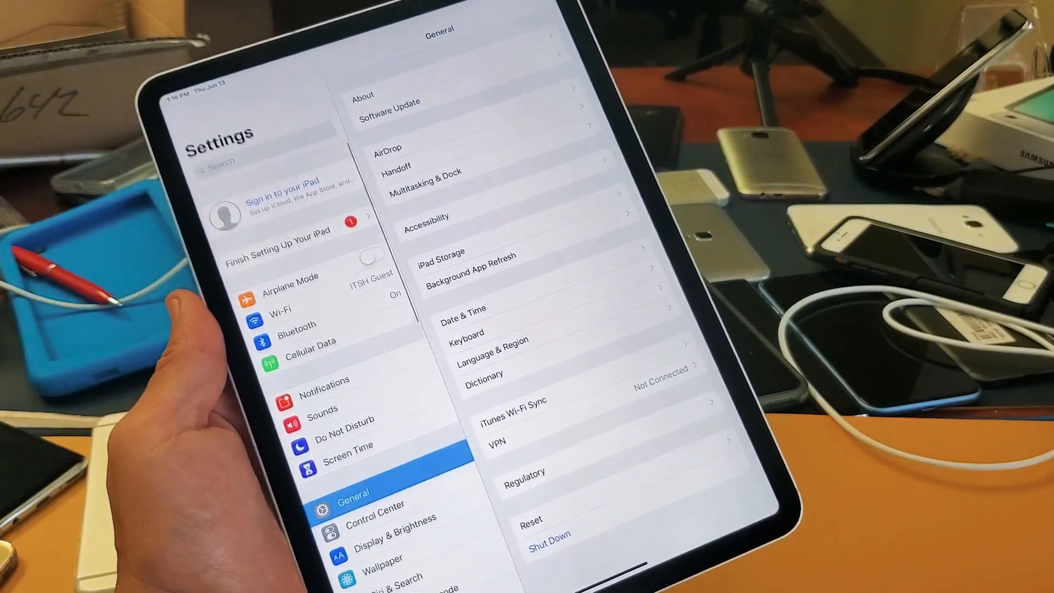
{"action": "scroll", "scroll_direction": "down", "scroll_amount": 3}
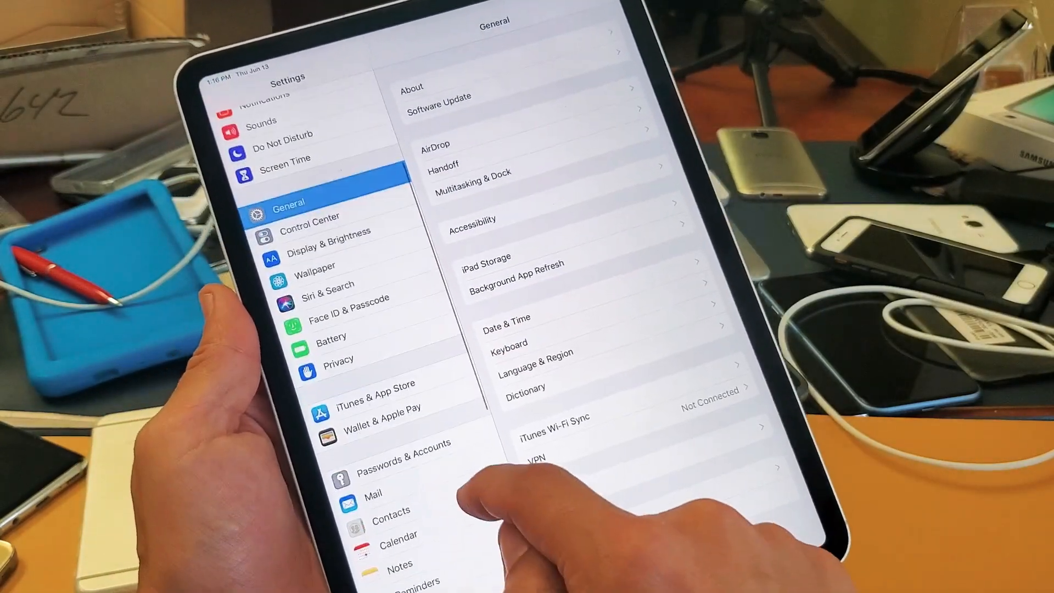
{"action": "scroll", "scroll_direction": "down", "scroll_amount": 3}
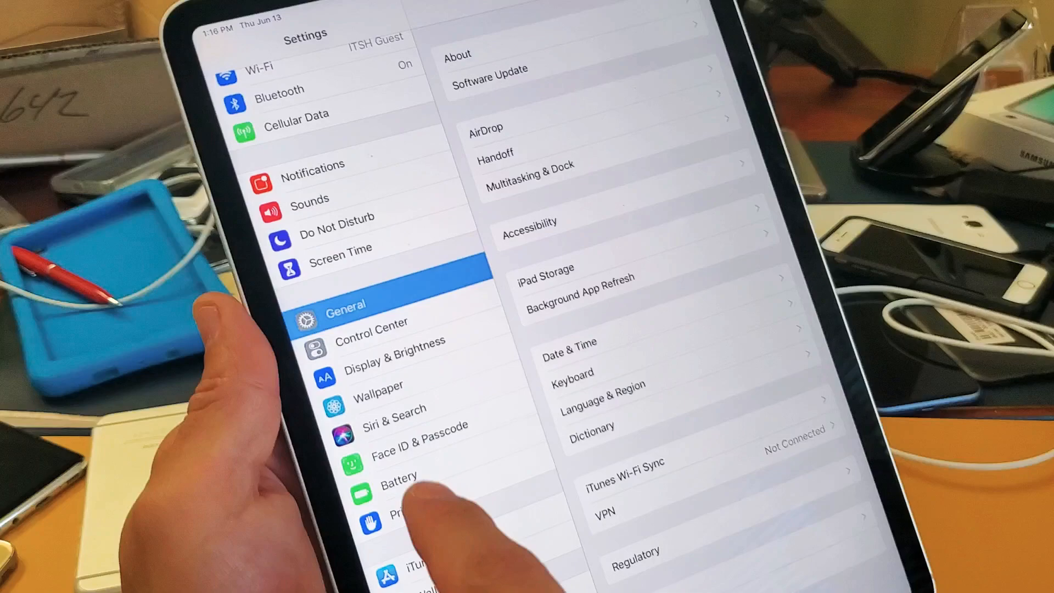
Reset the stored Face ID in Face ID & Passcode so Set Up Face ID appears.
{"action": "left_click", "coordinate": [419, 441]}
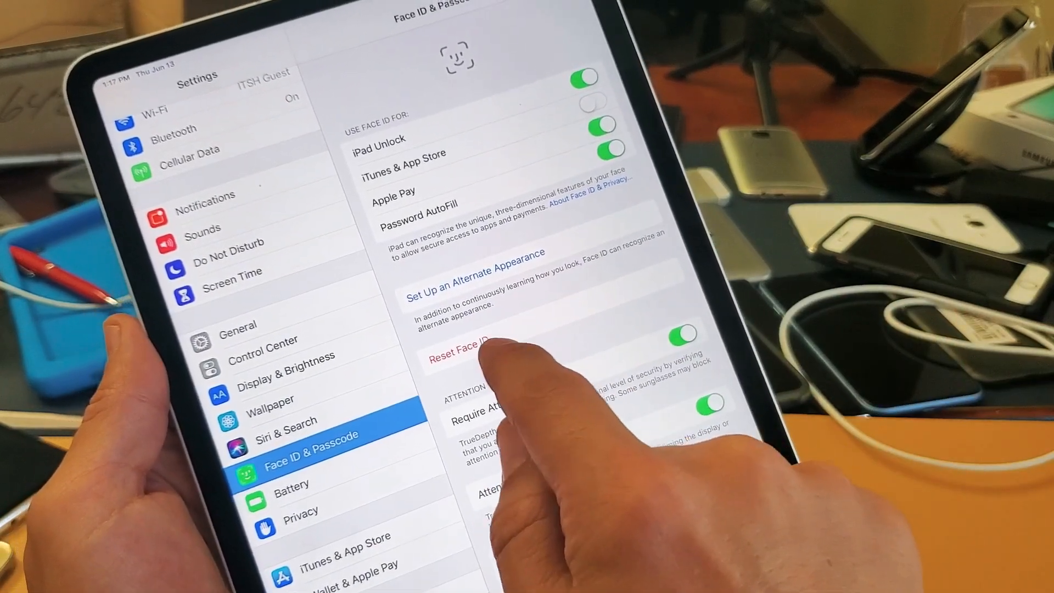
{"action": "left_click", "coordinate": [464, 355]}
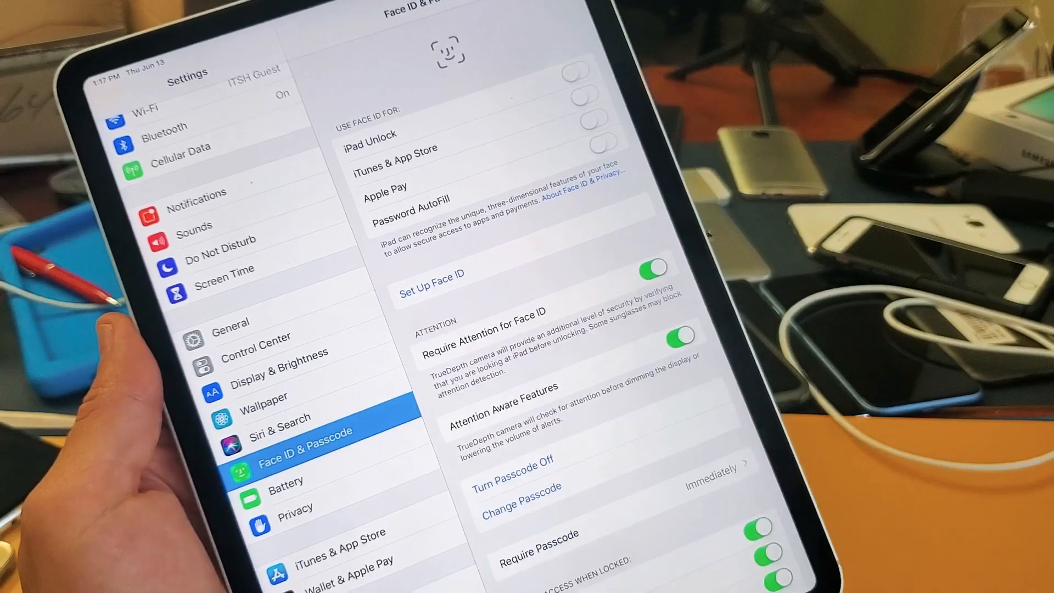